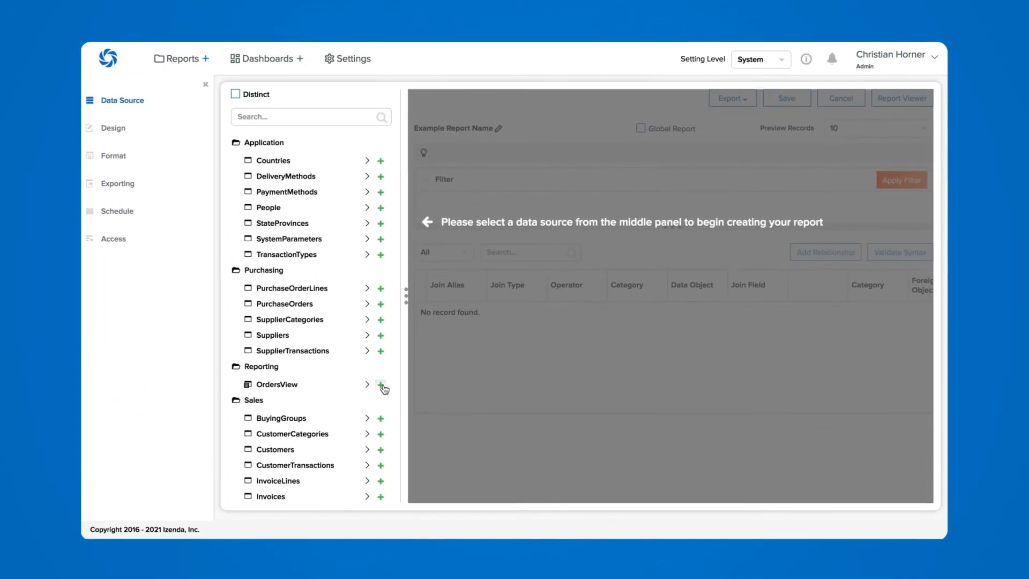
Add OrdersView from the Reporting category as the report's data source
click(380, 385)
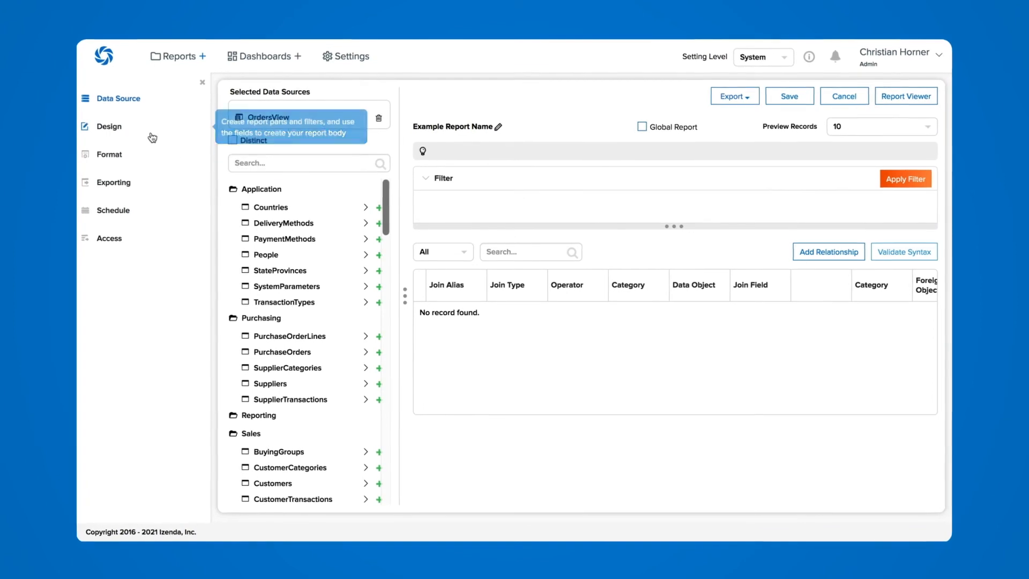
Create the 'My First Report' pie chart of Sum(LineProfit) by Quantity and view its report part properties
click(108, 126)
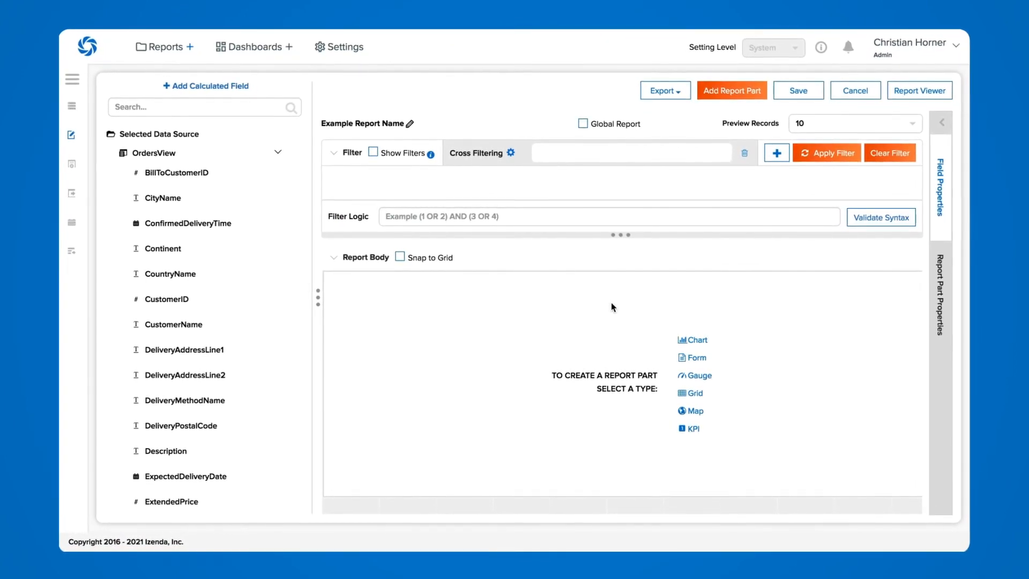
click(696, 339)
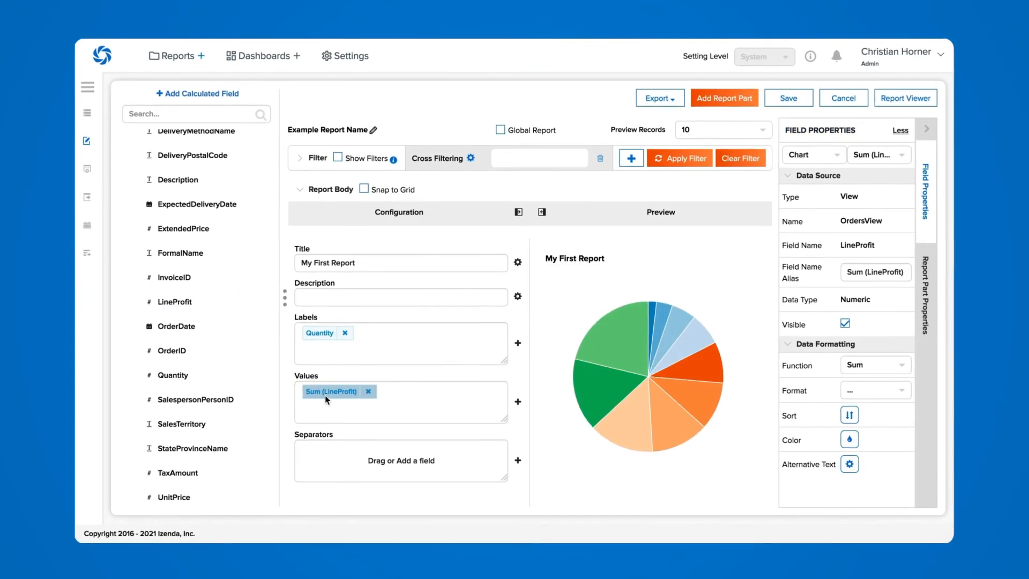
click(926, 292)
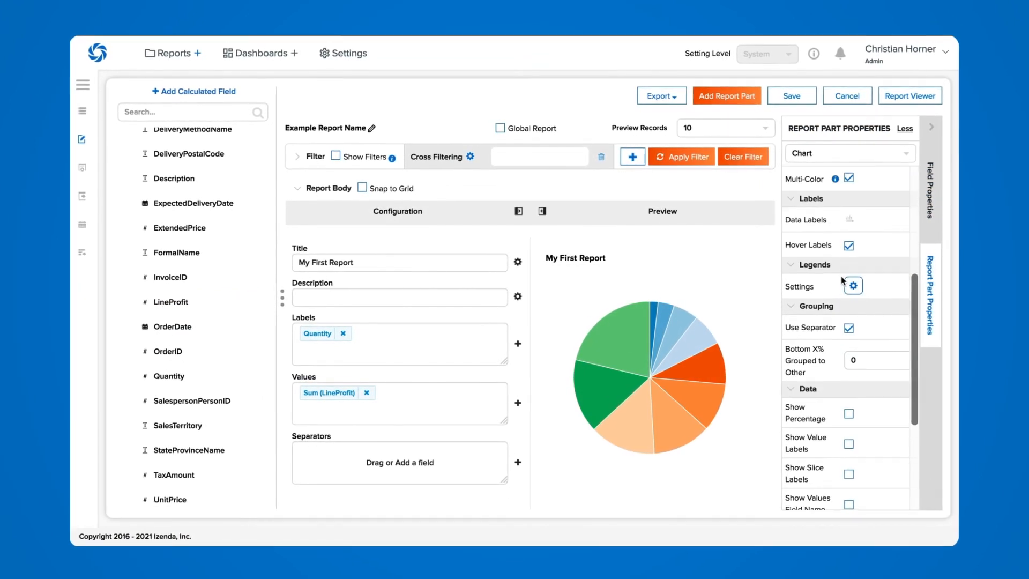
scroll(down, 3)
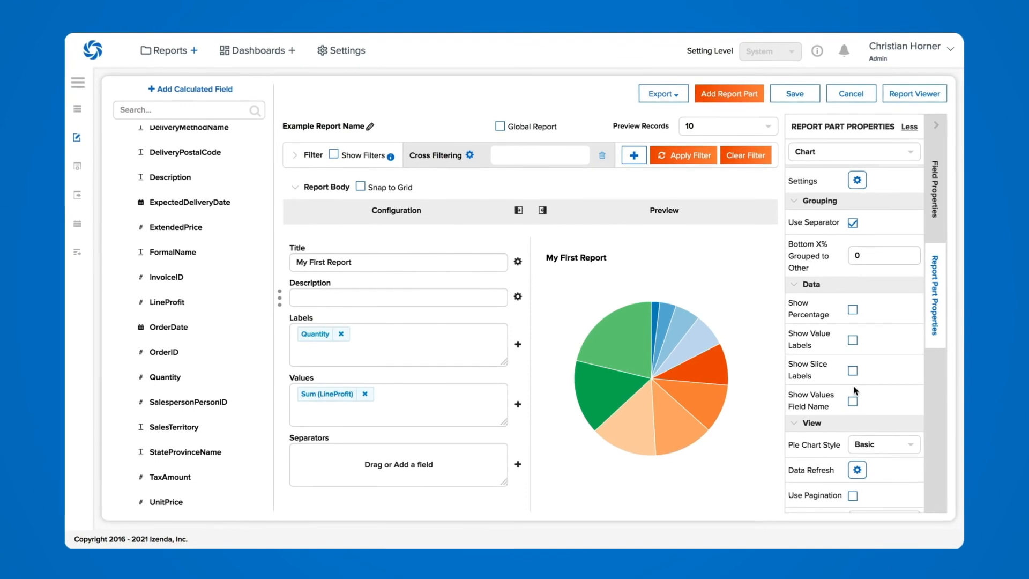